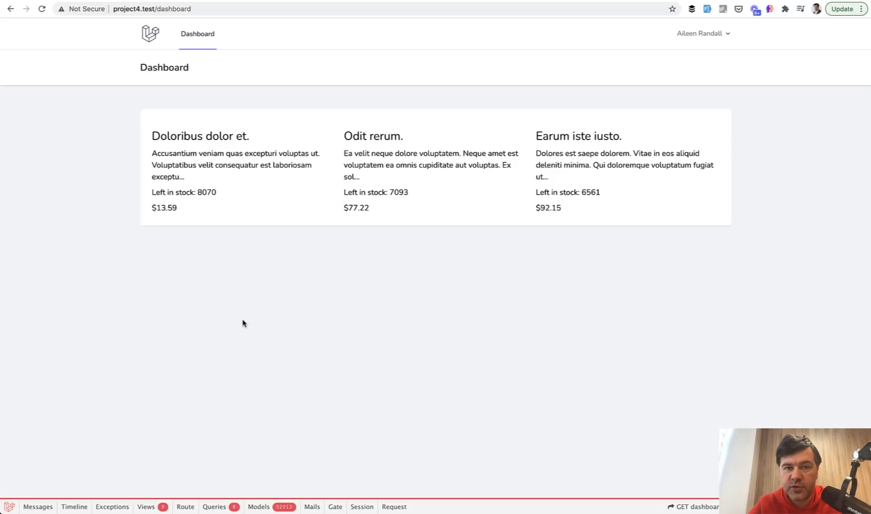
mouse_move(242, 246)
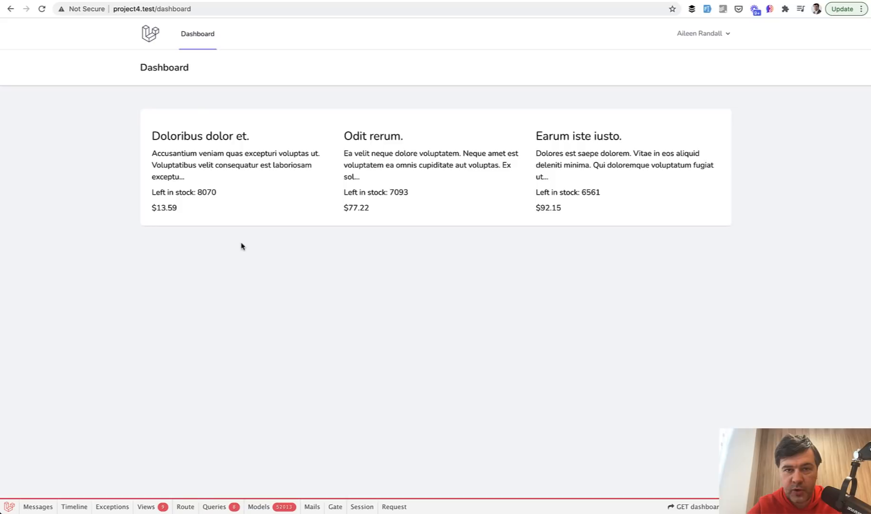
mouse_move(221, 194)
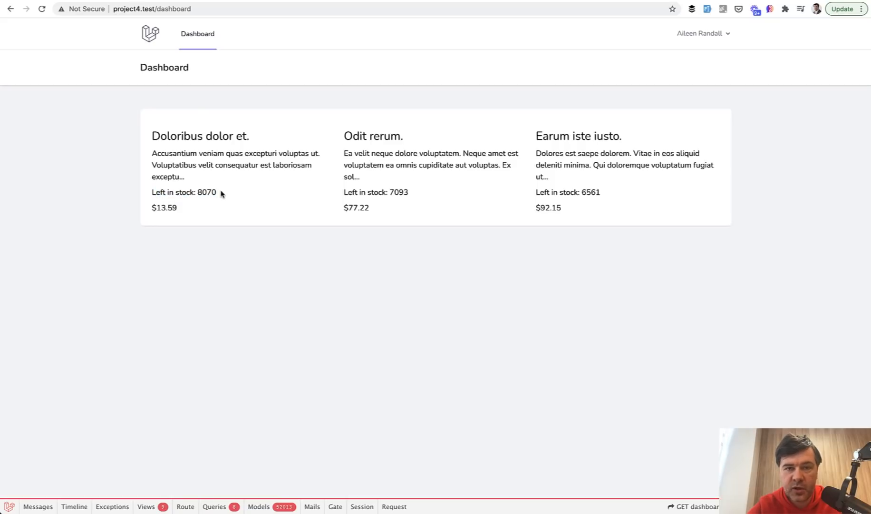
mouse_move(199, 193)
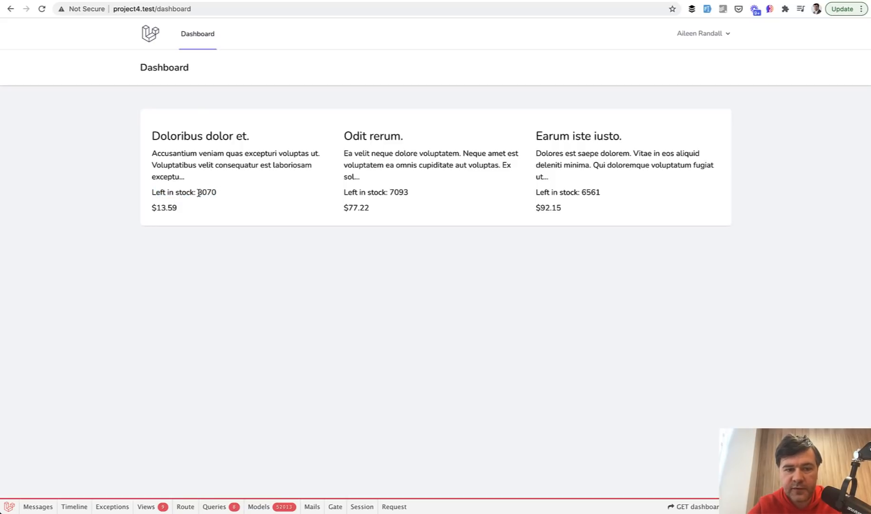
mouse_move(225, 196)
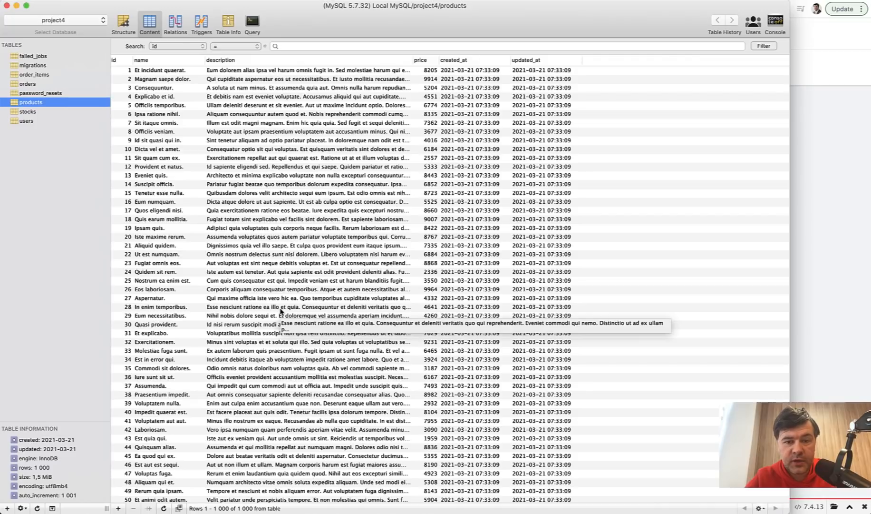
mouse_move(125, 132)
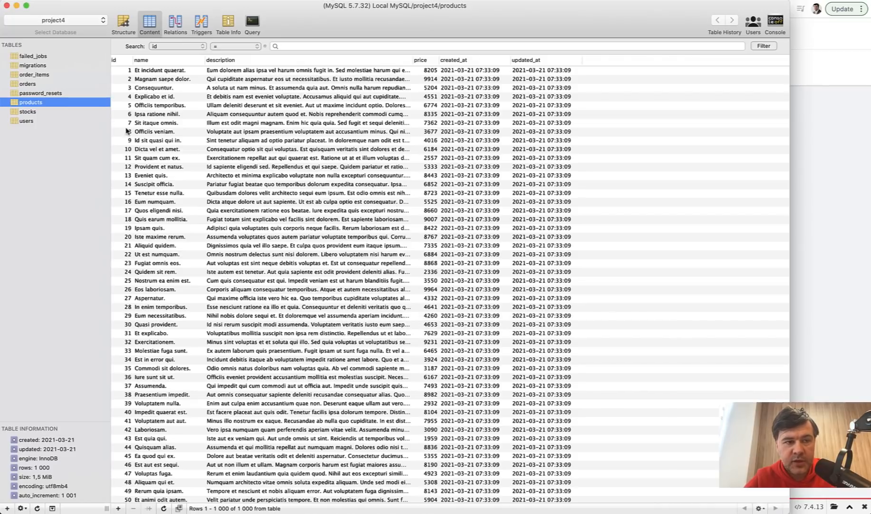
mouse_move(442, 190)
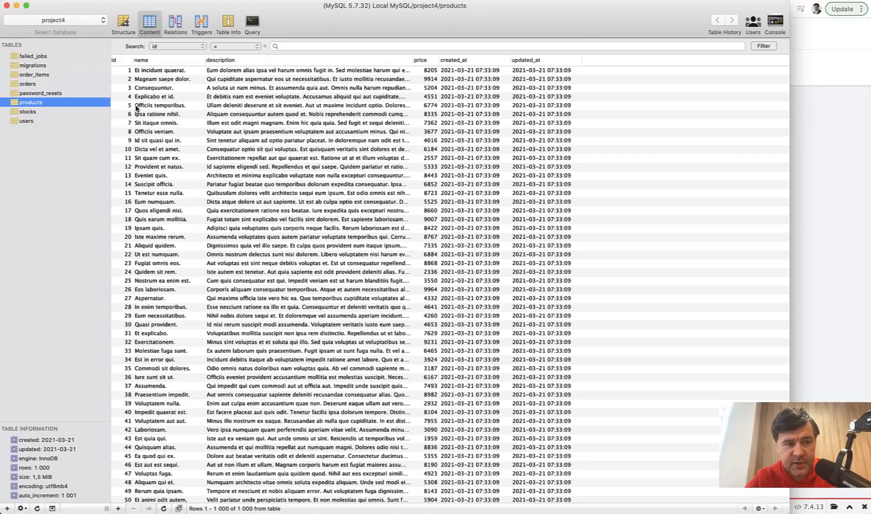
Show the stocks table in Sequel Pro, about 162,733 product-to-location rows.
click(28, 111)
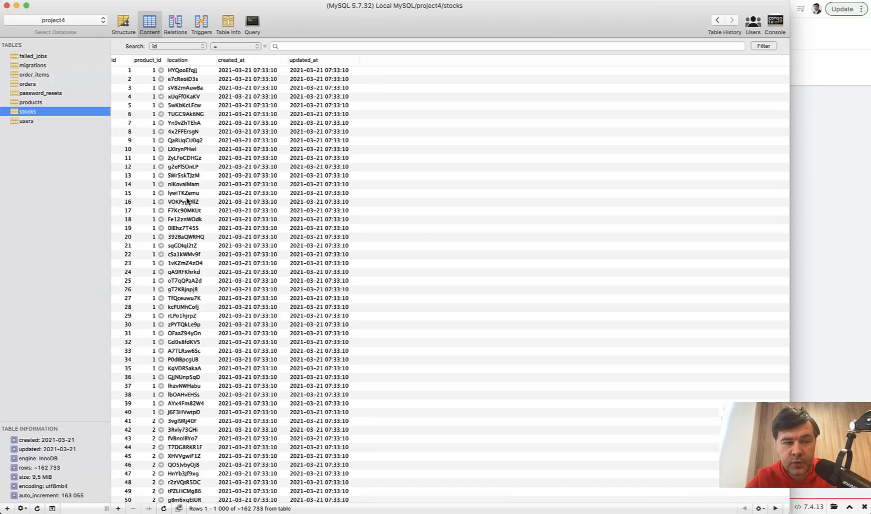
View the orders table (81,273 rows), then the order_items table (about 81,171 rows).
click(26, 84)
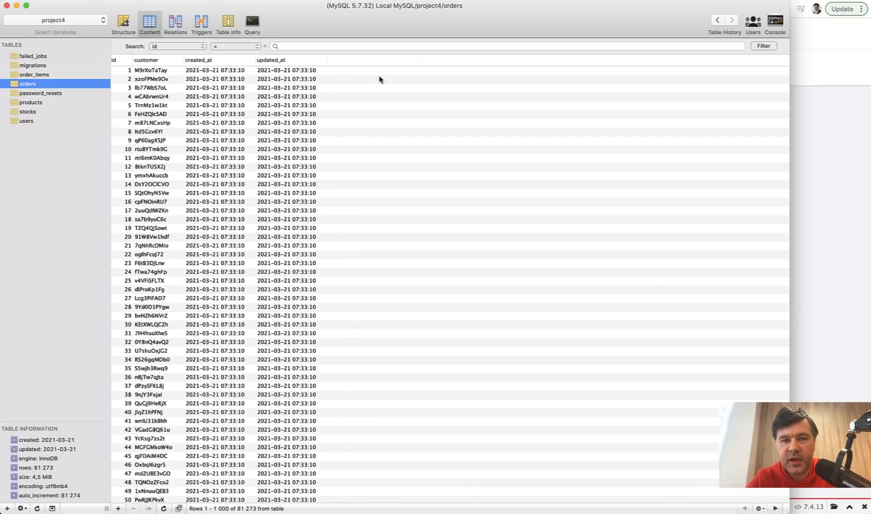
mouse_move(531, 193)
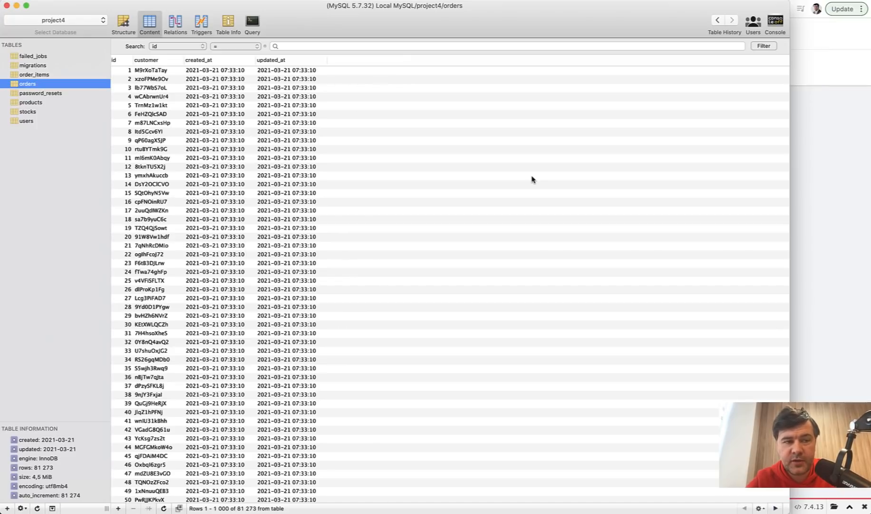
mouse_move(159, 316)
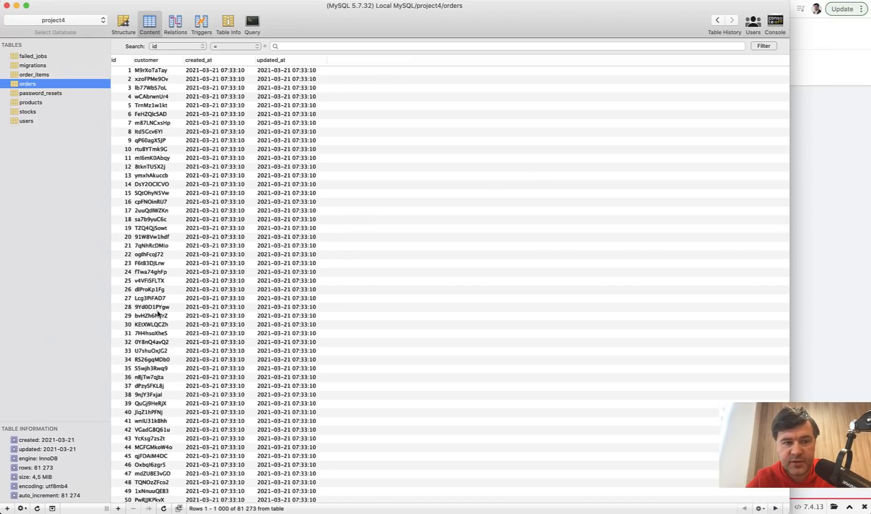
click(33, 74)
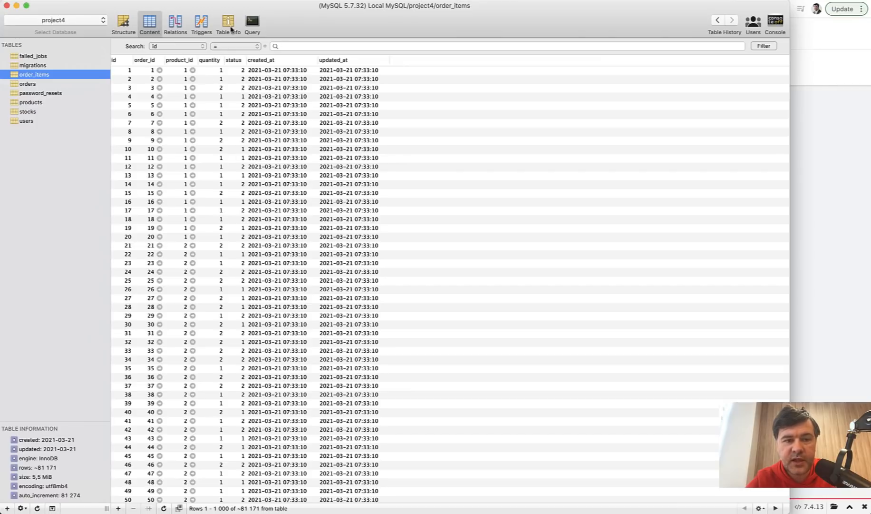
mouse_move(483, 319)
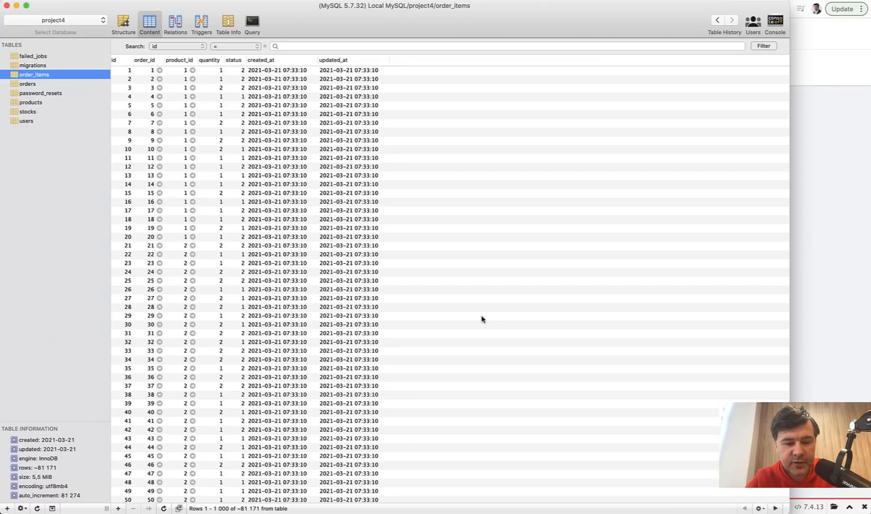
mouse_move(523, 249)
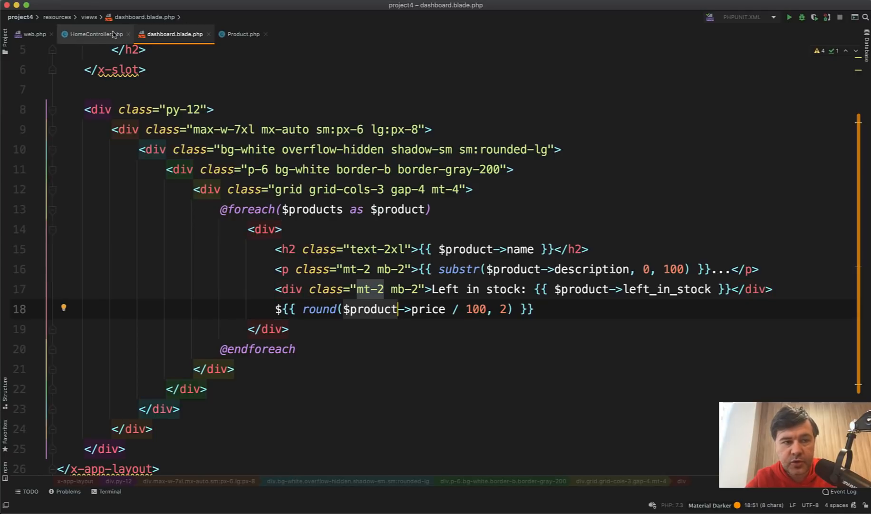
Review HomeController's top-three withSum product query, then return to dashboard.blade.php.
click(94, 35)
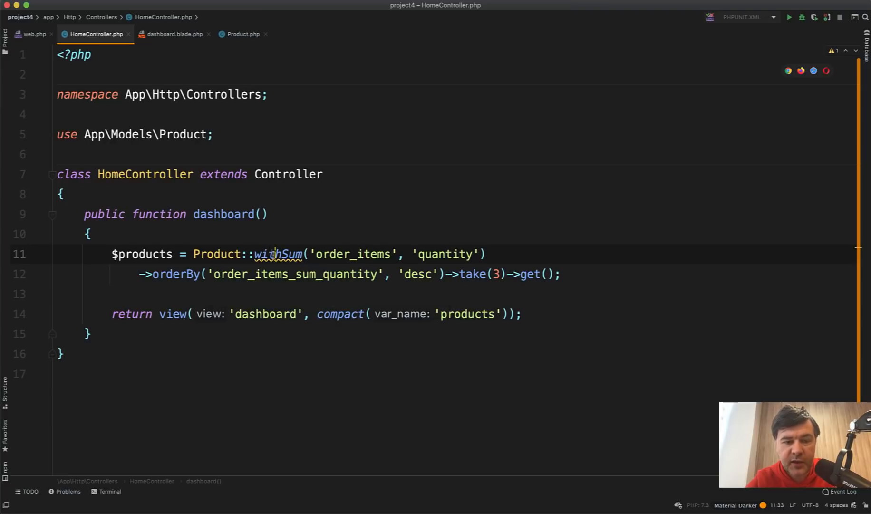
click(88, 234)
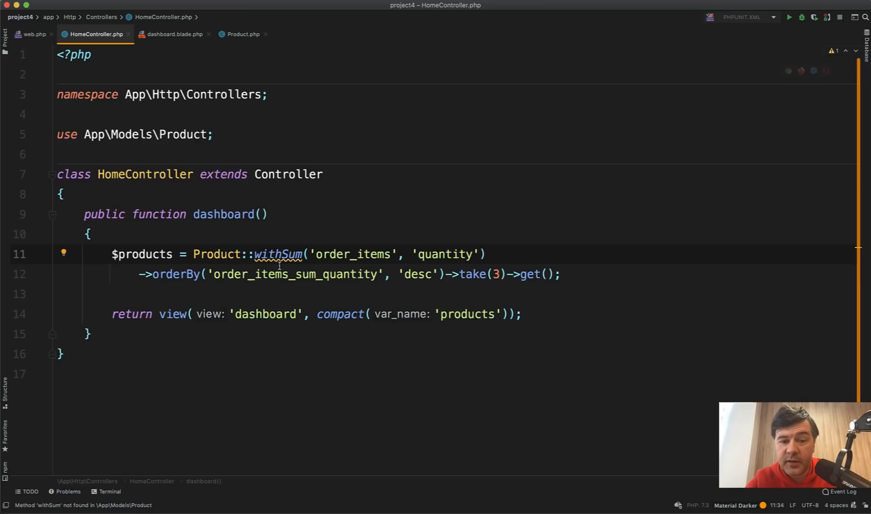
mouse_move(273, 296)
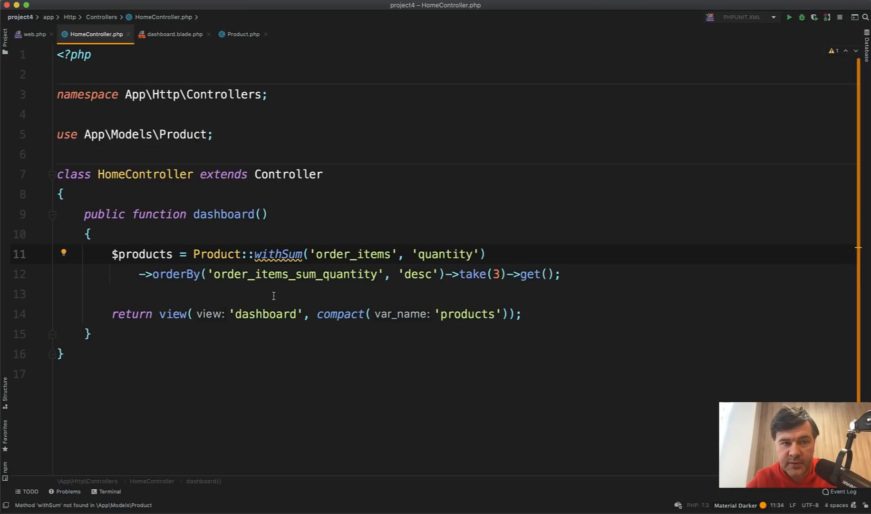
click(176, 34)
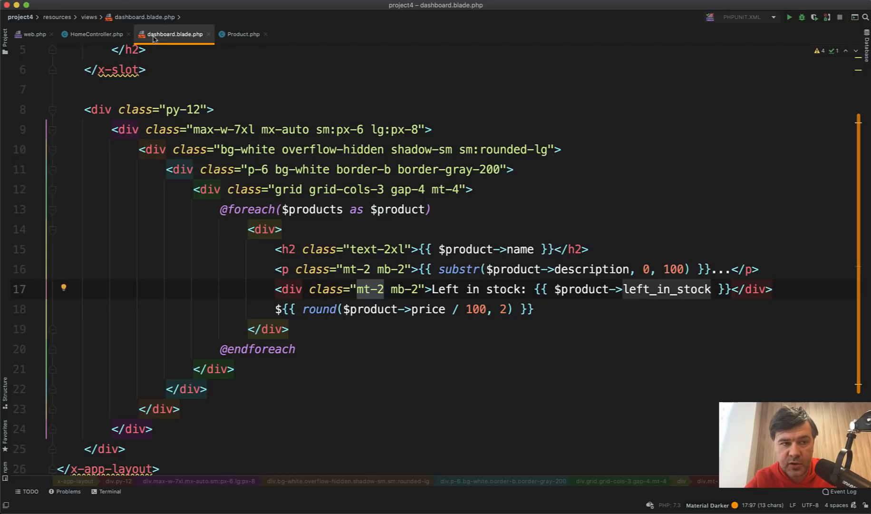
Open Product.php and scroll to its stocks, order_items relations and left-in-stock accessor.
click(243, 34)
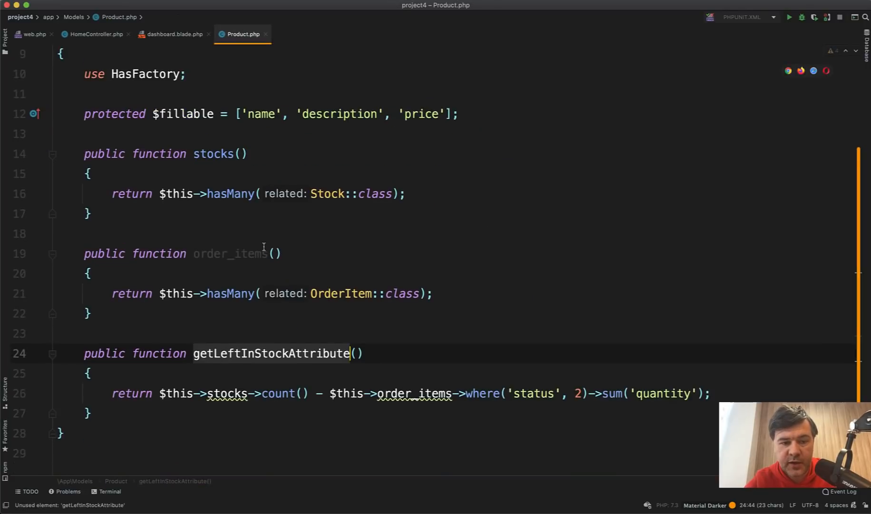
scroll(down, 3)
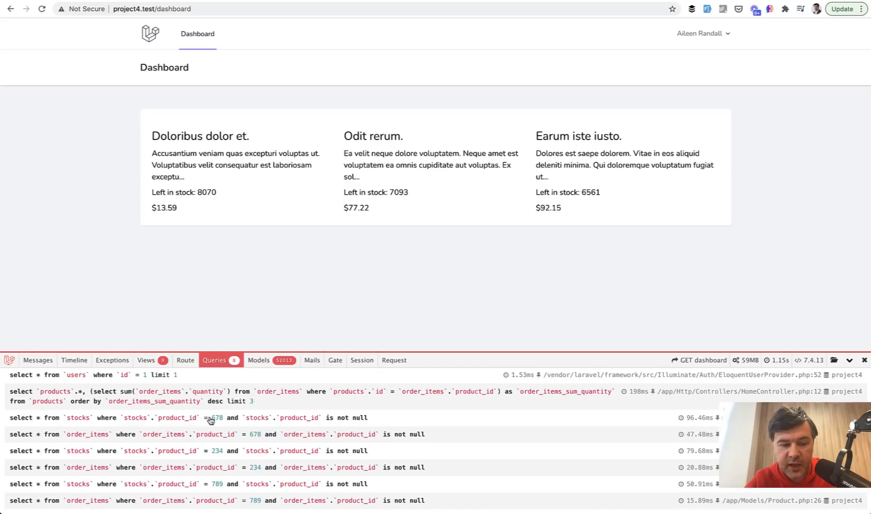
mouse_move(177, 436)
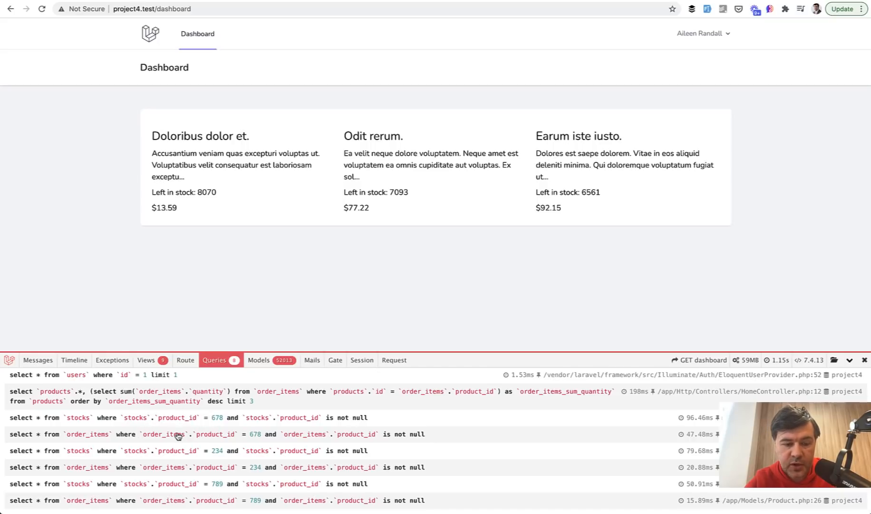
mouse_move(391, 451)
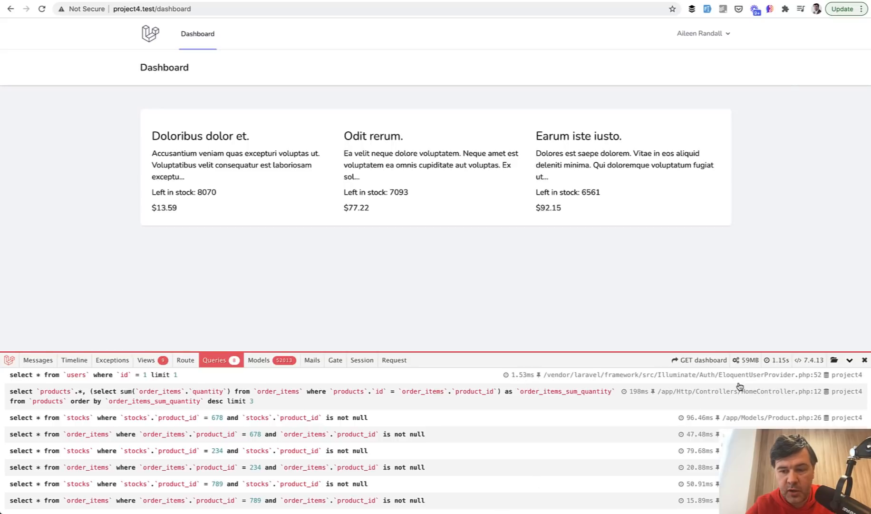
mouse_move(742, 360)
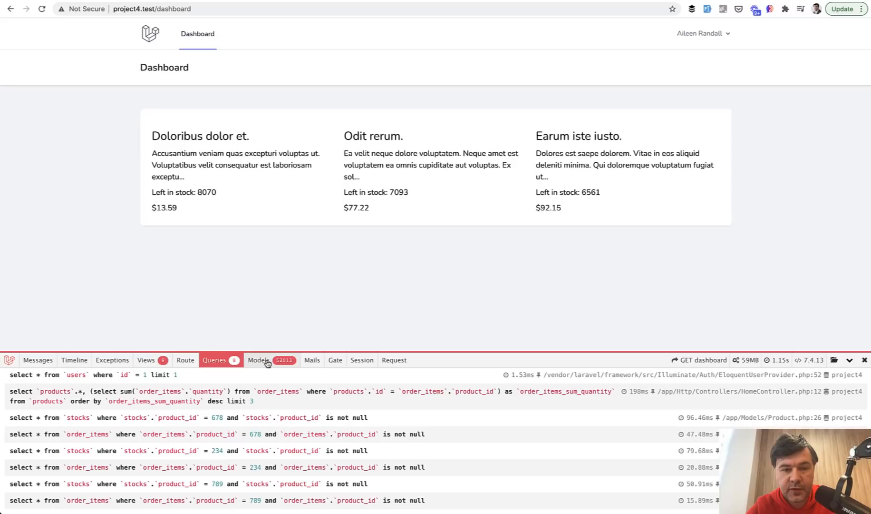
Show Debugbar's Models tab and highlight the 34,673 Stock model count.
click(259, 360)
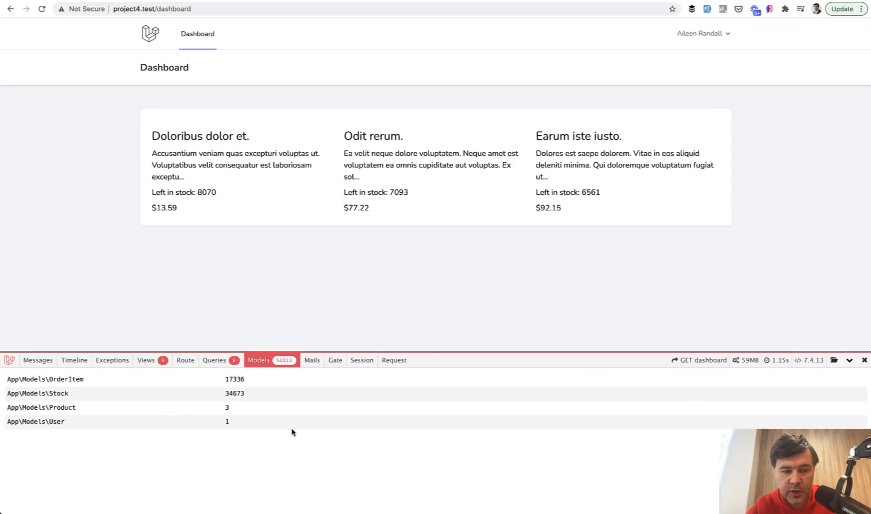
mouse_move(252, 386)
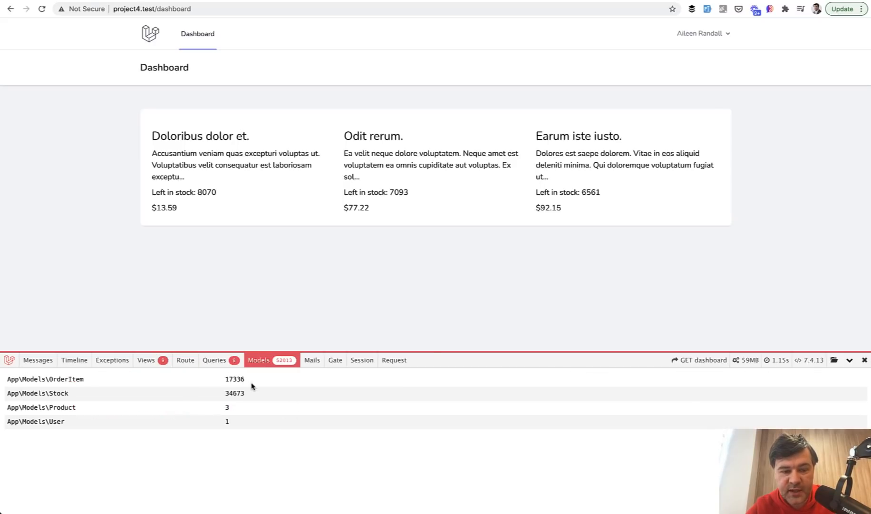
mouse_move(236, 405)
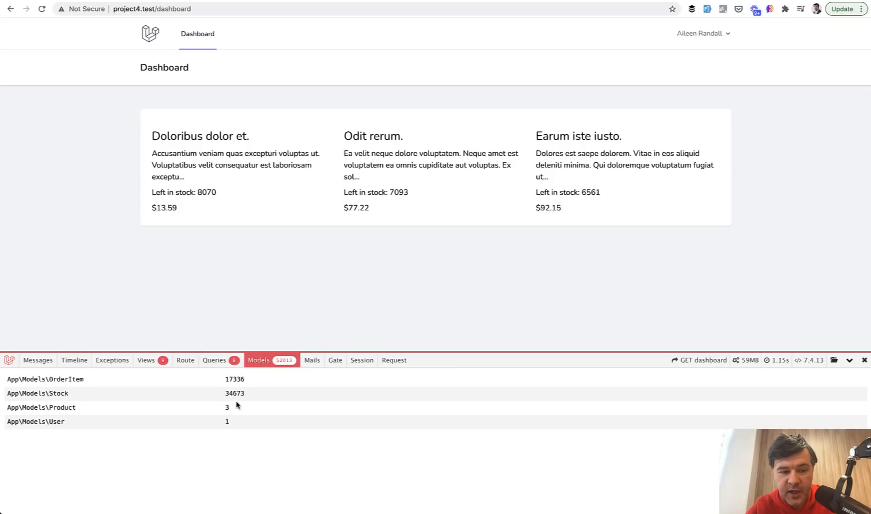
mouse_move(72, 403)
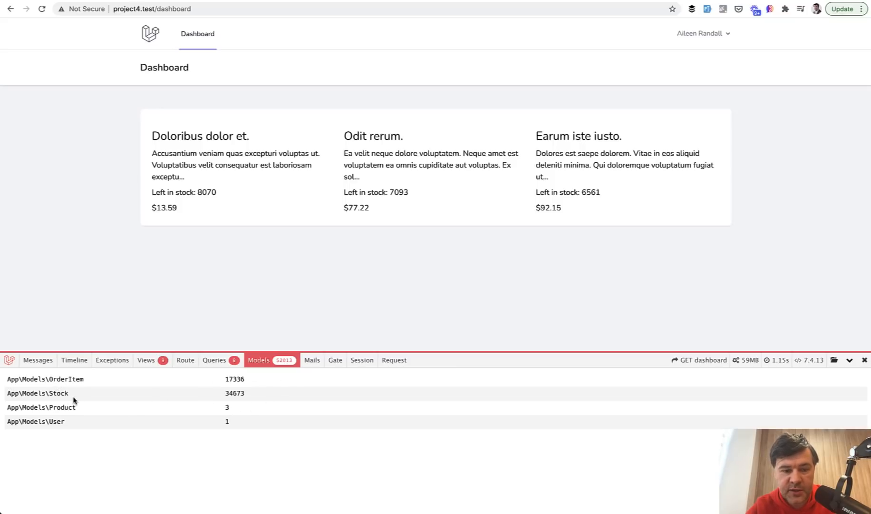
double_click(233, 379)
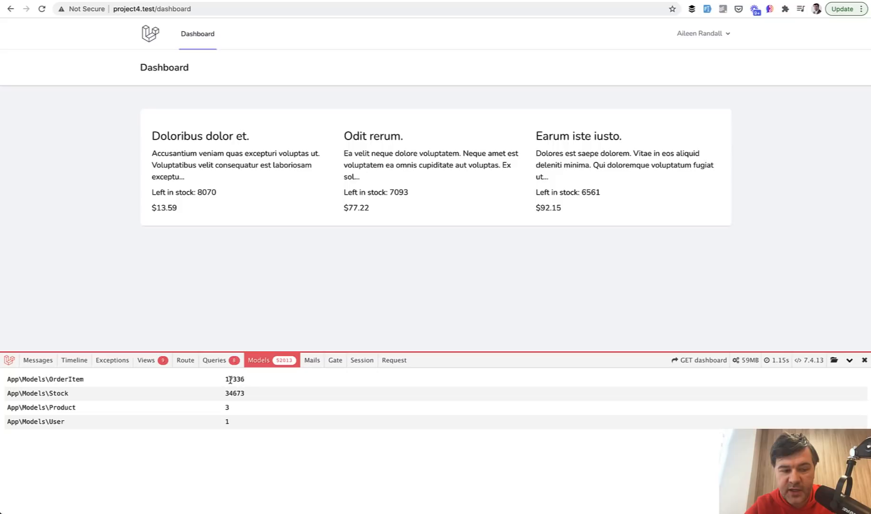
double_click(234, 378)
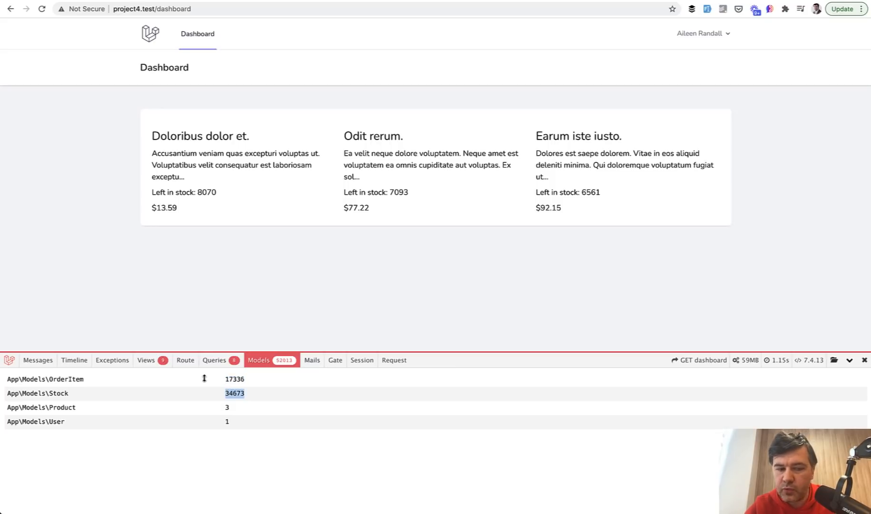
mouse_move(153, 453)
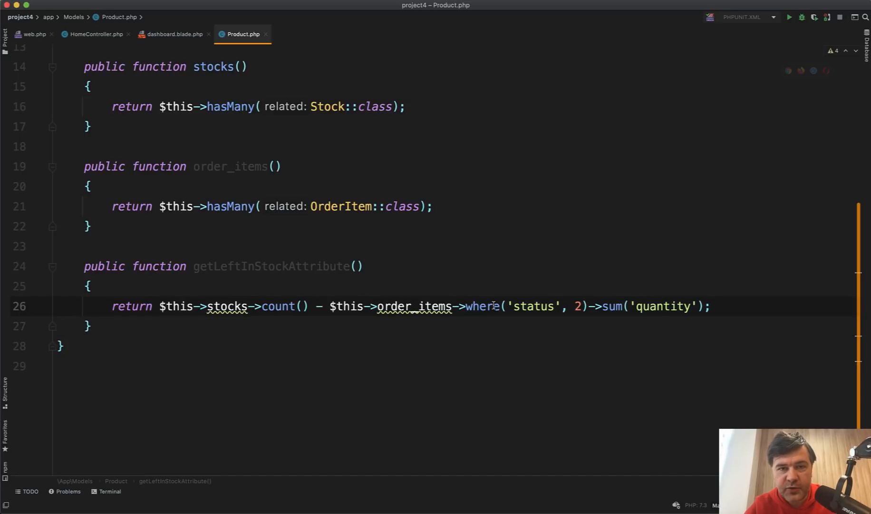
mouse_move(484, 306)
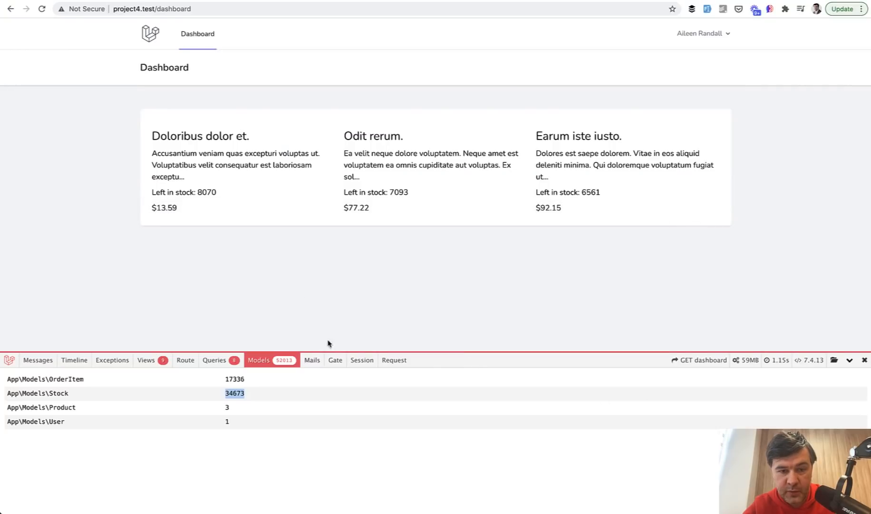
mouse_move(799, 360)
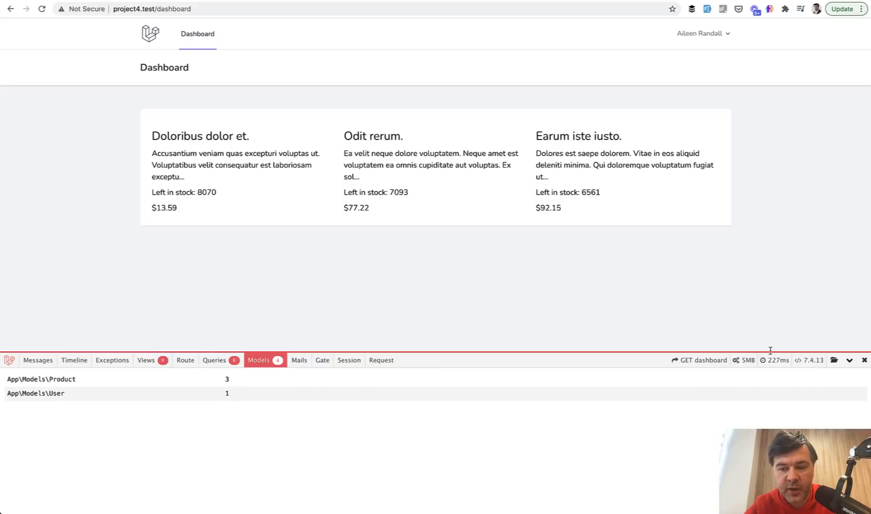
mouse_move(654, 296)
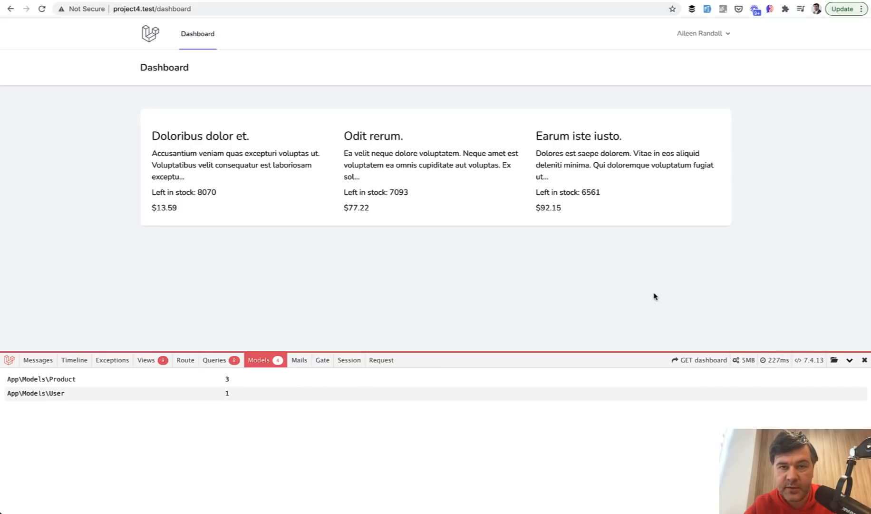
mouse_move(262, 318)
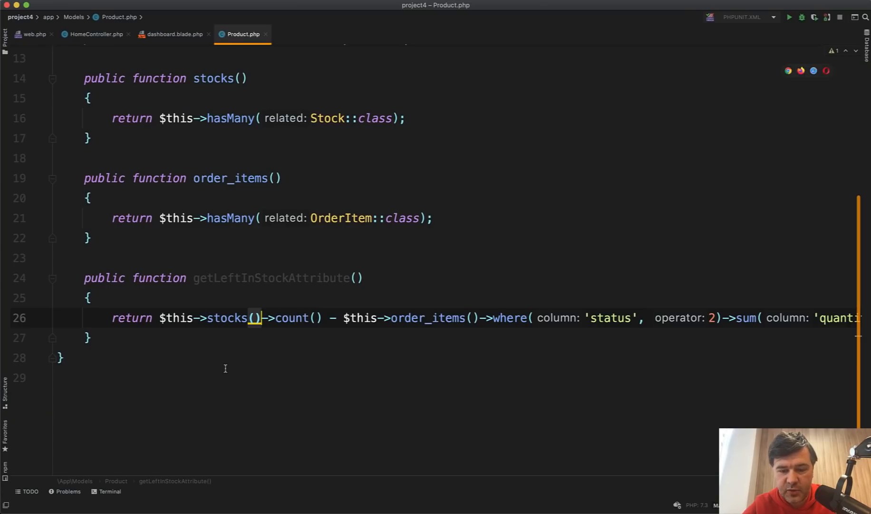
Highlight the hasMany relationship definition in the Product model.
double_click(226, 318)
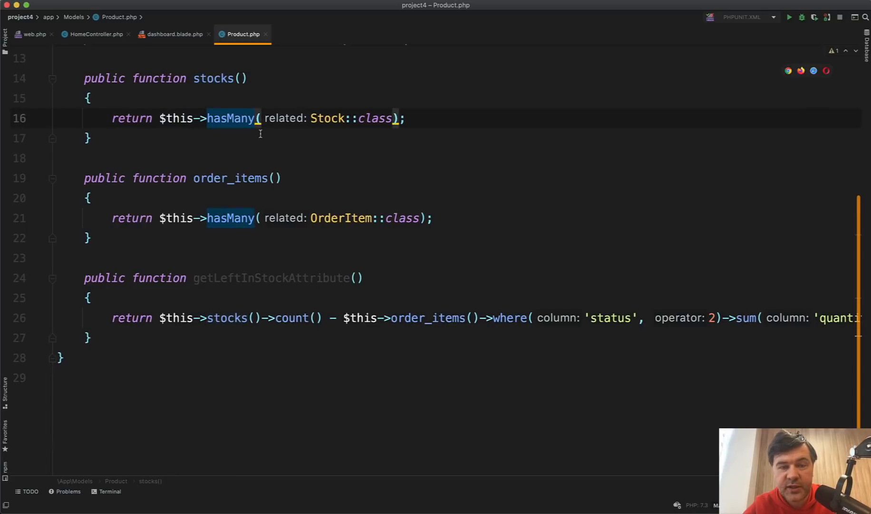
mouse_move(189, 125)
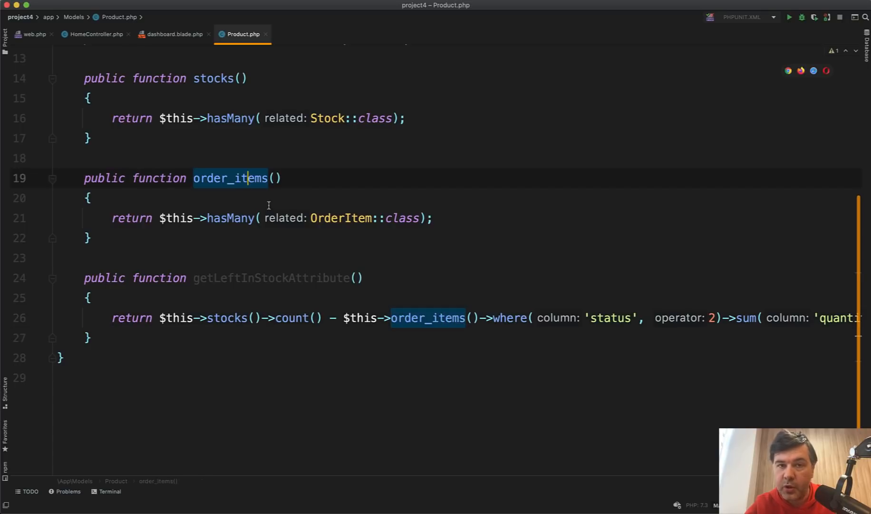
mouse_move(494, 318)
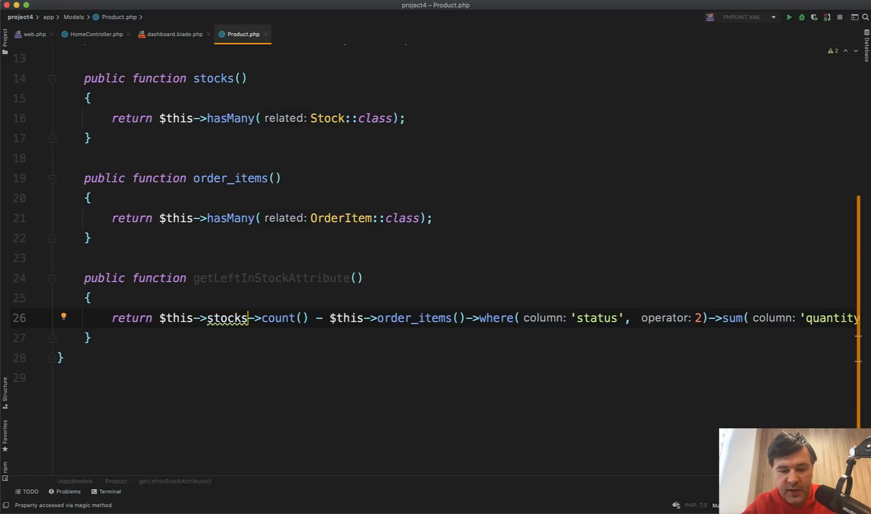
Change the stock count to stocks()->get()->count() and add a $users = User::all()->where() line.
text(()->get)
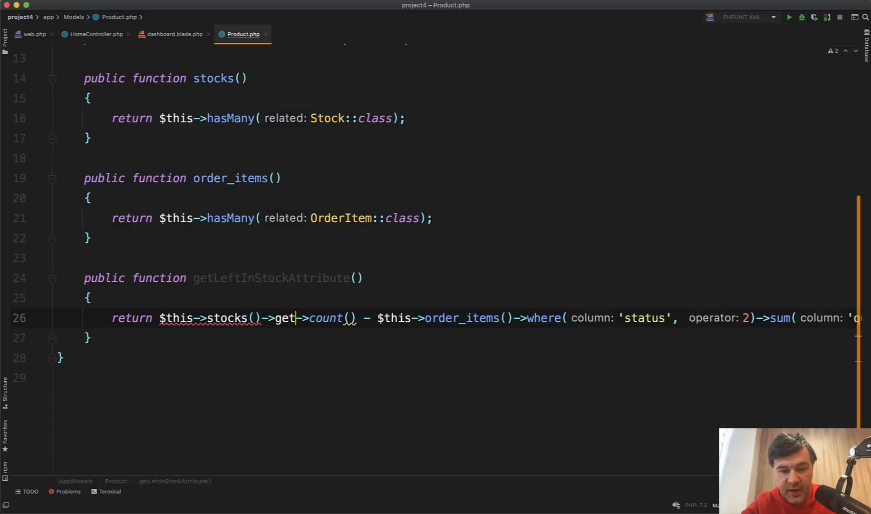
text(())
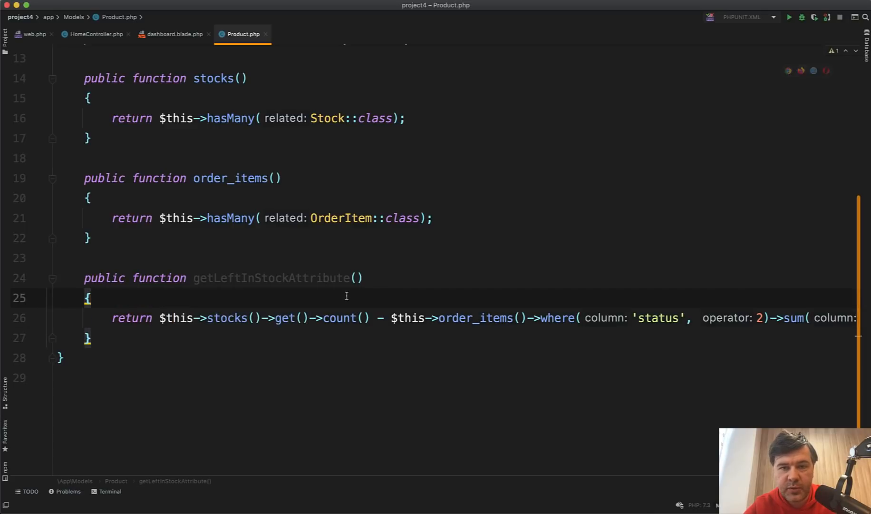
text($use)
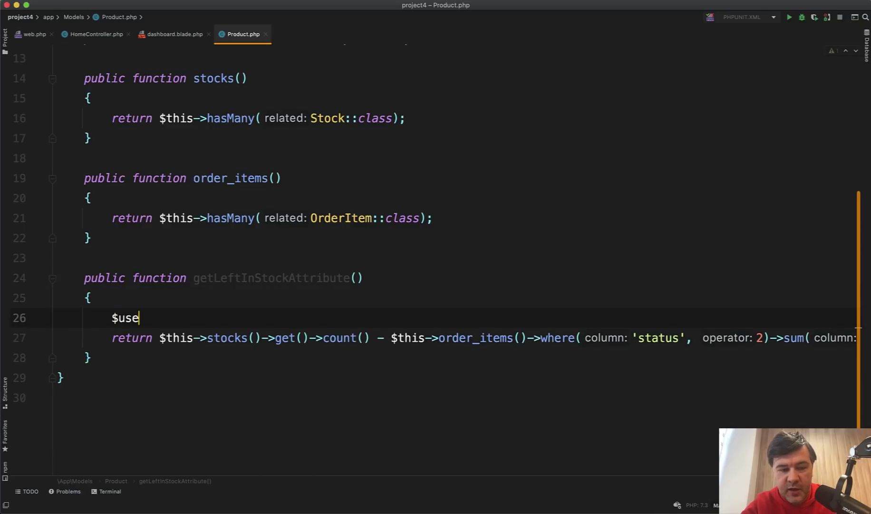
text(rs = User::all()->where();)
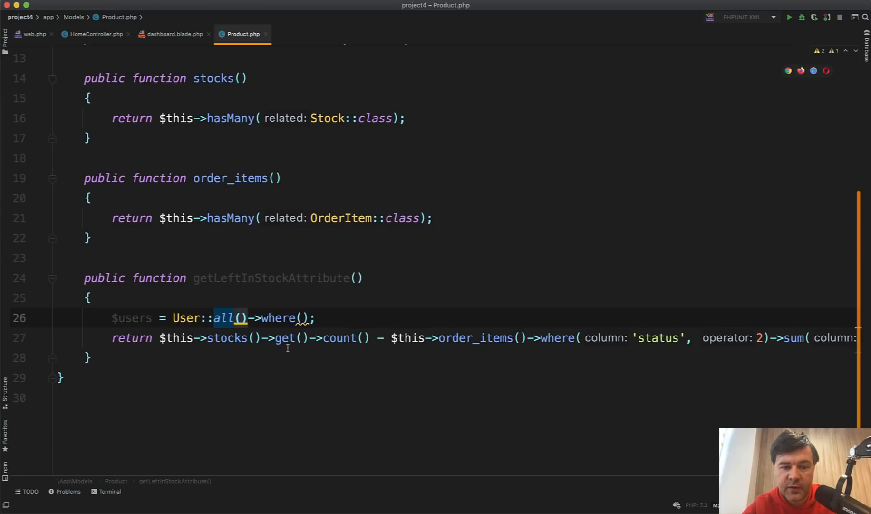
double_click(339, 338)
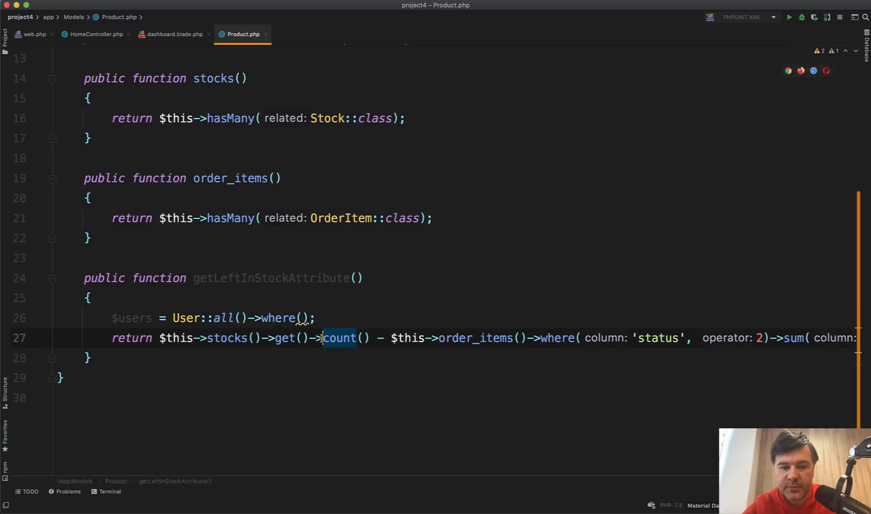